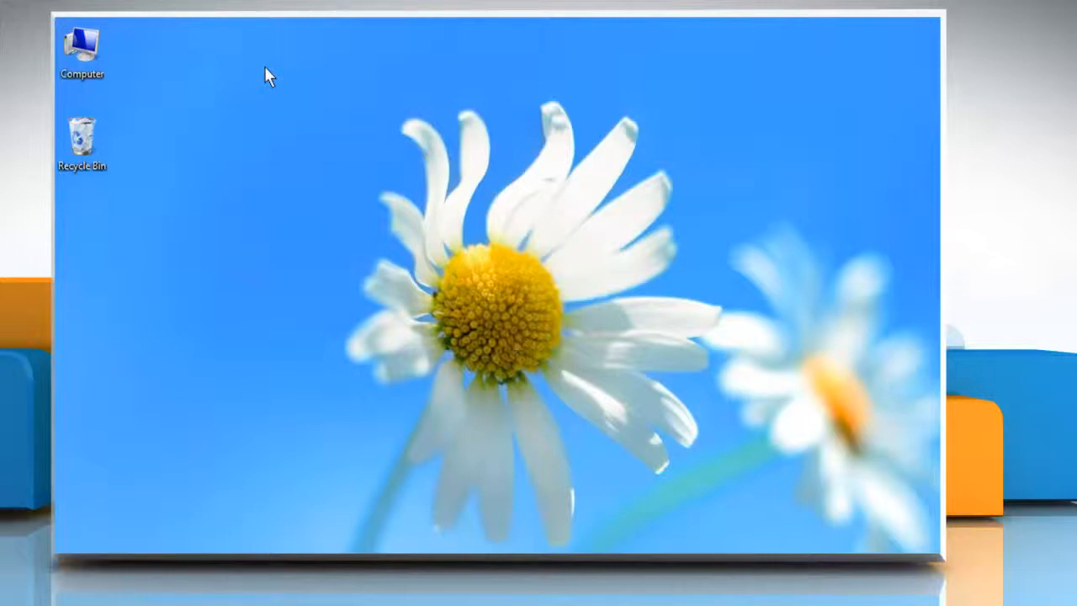
# Open Computer, browse to C:\Users, and go into the user's My Music folder
pyautogui.rightClick(81, 46)
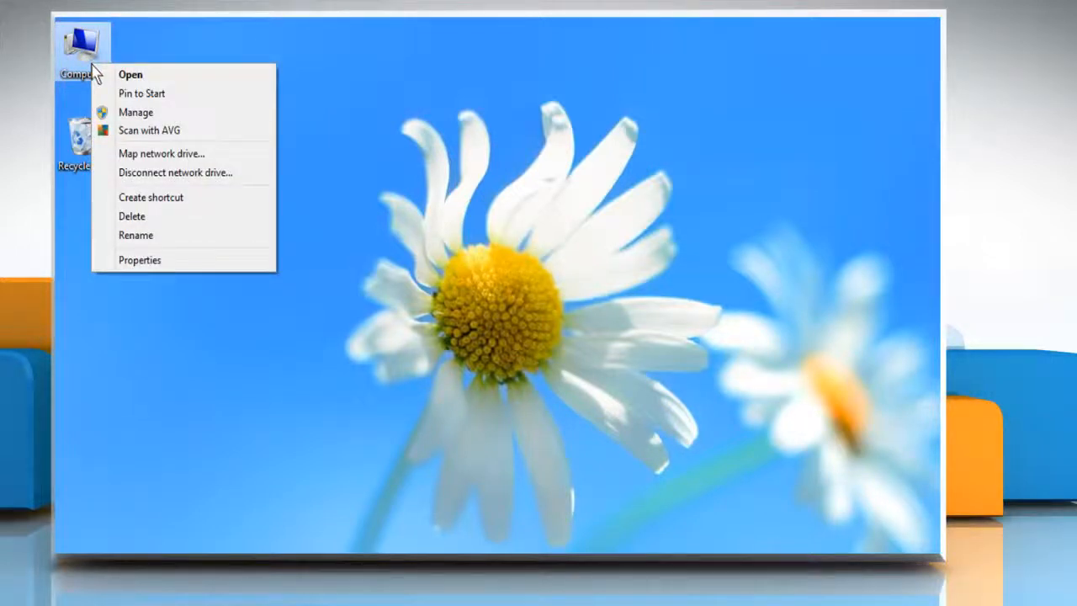
pyautogui.click(131, 74)
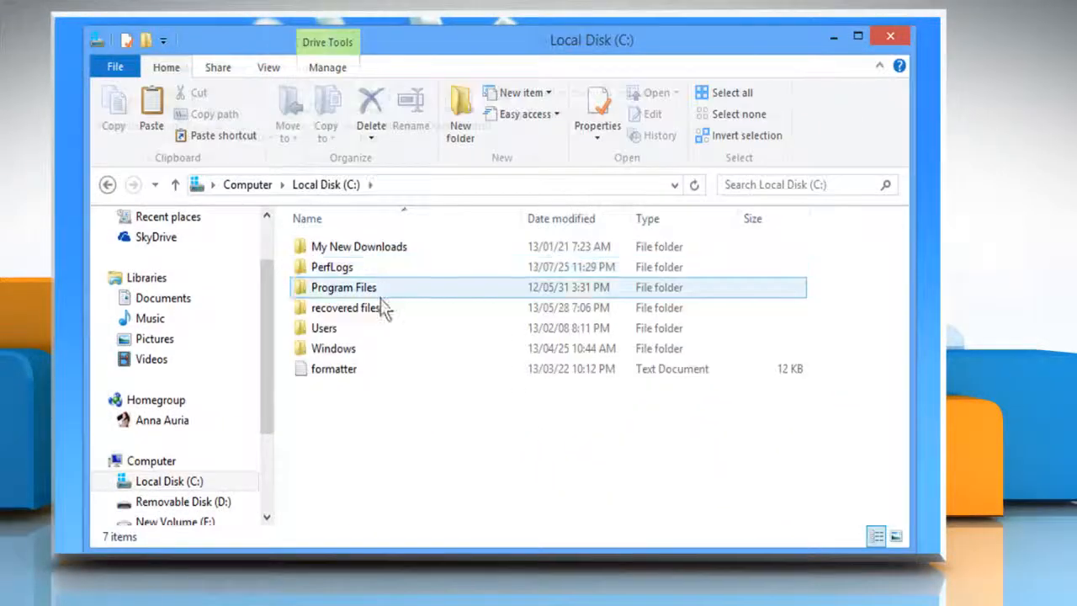
pyautogui.doubleClick(324, 328)
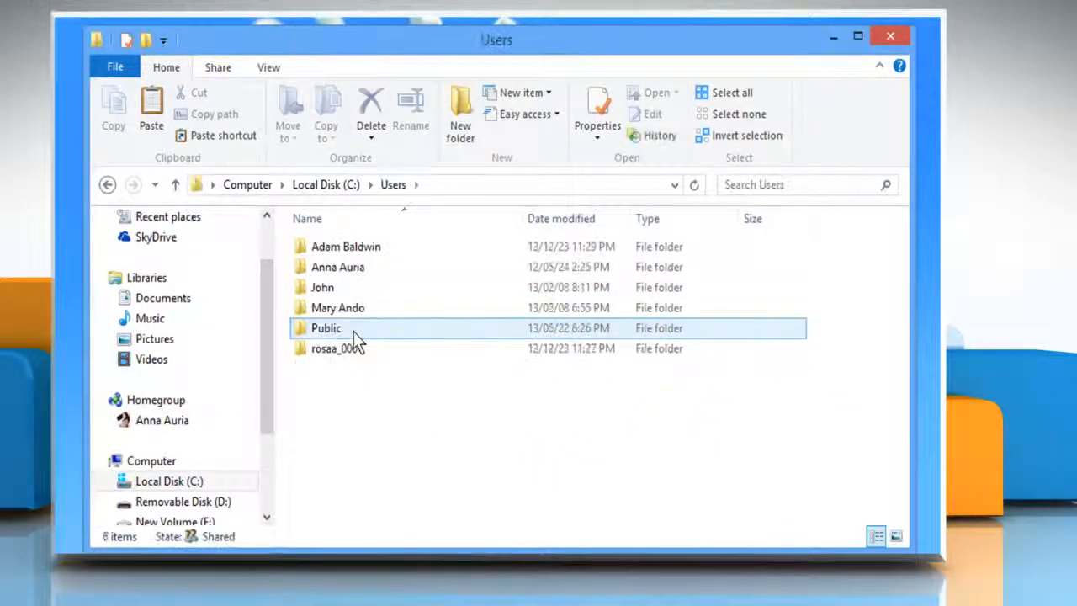
pyautogui.doubleClick(337, 266)
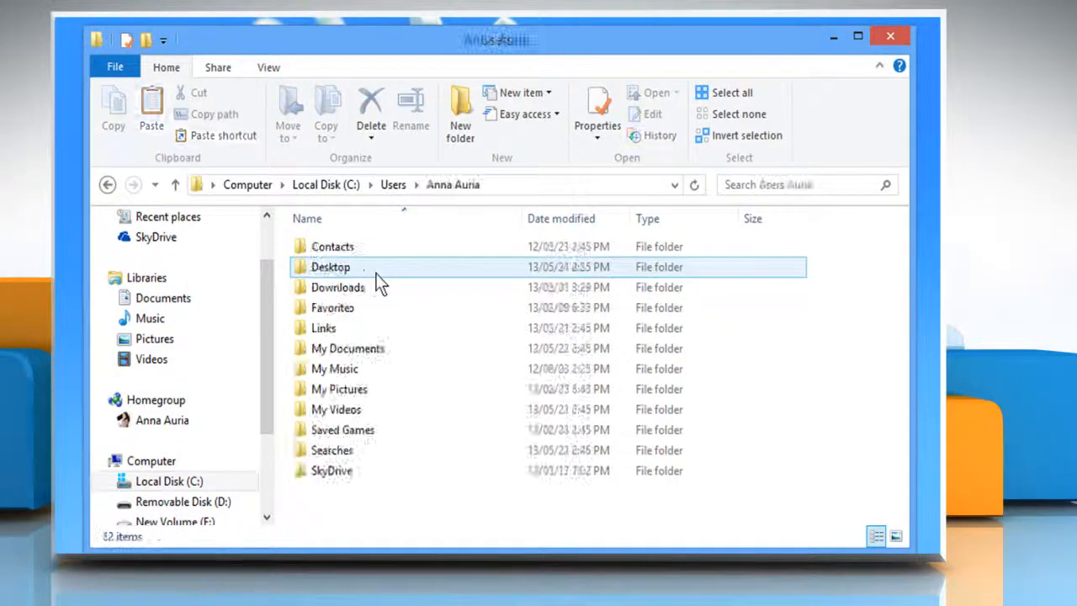
pyautogui.doubleClick(334, 369)
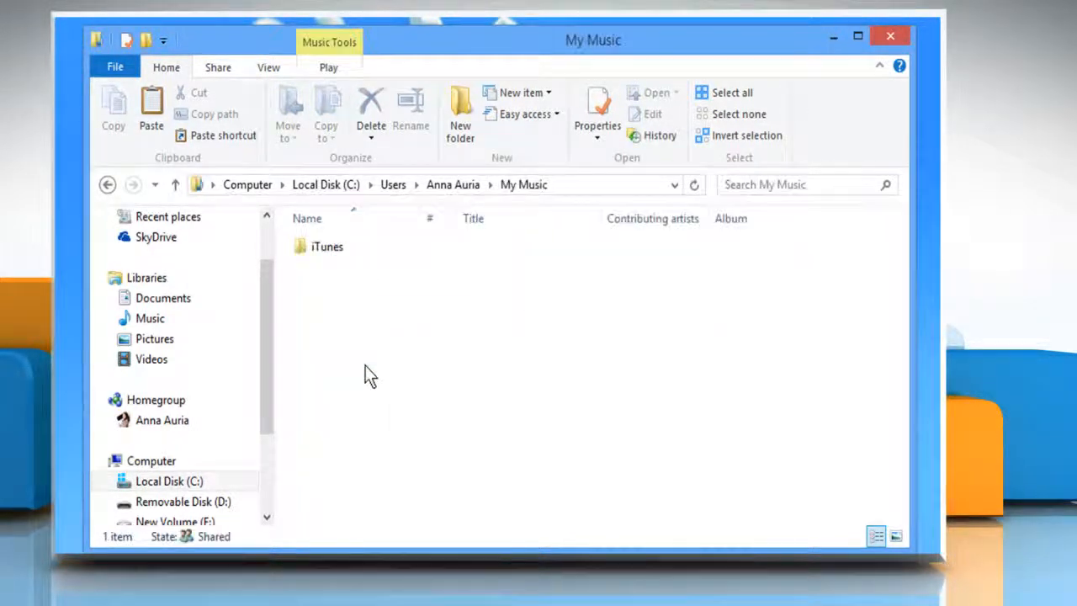
pyautogui.click(328, 246)
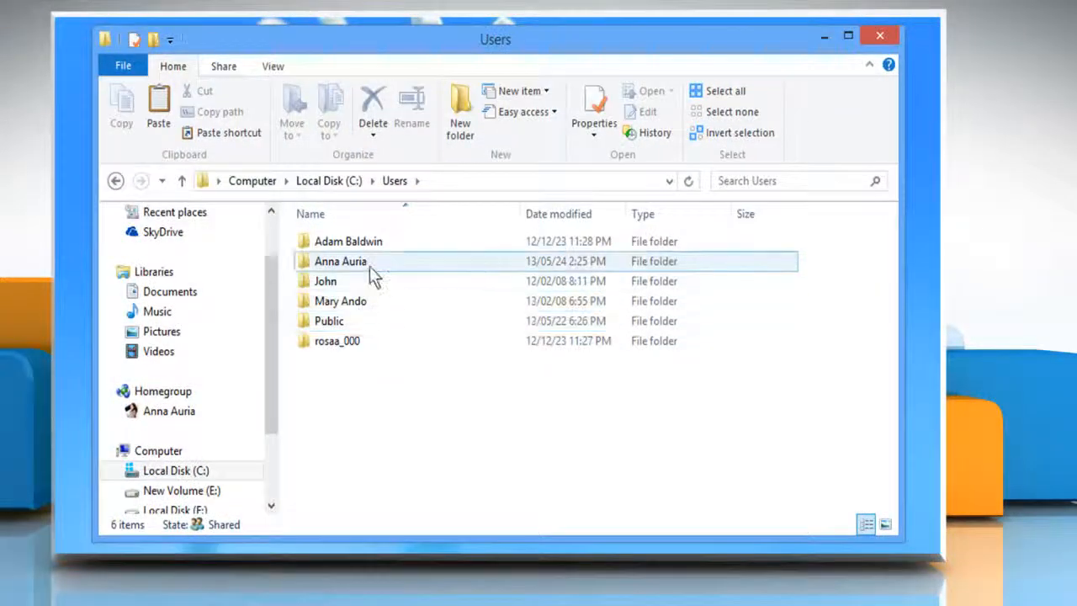
# Drag the iTunes Music Library file from My Music\iTunes onto the desktop
pyautogui.doubleClick(341, 261)
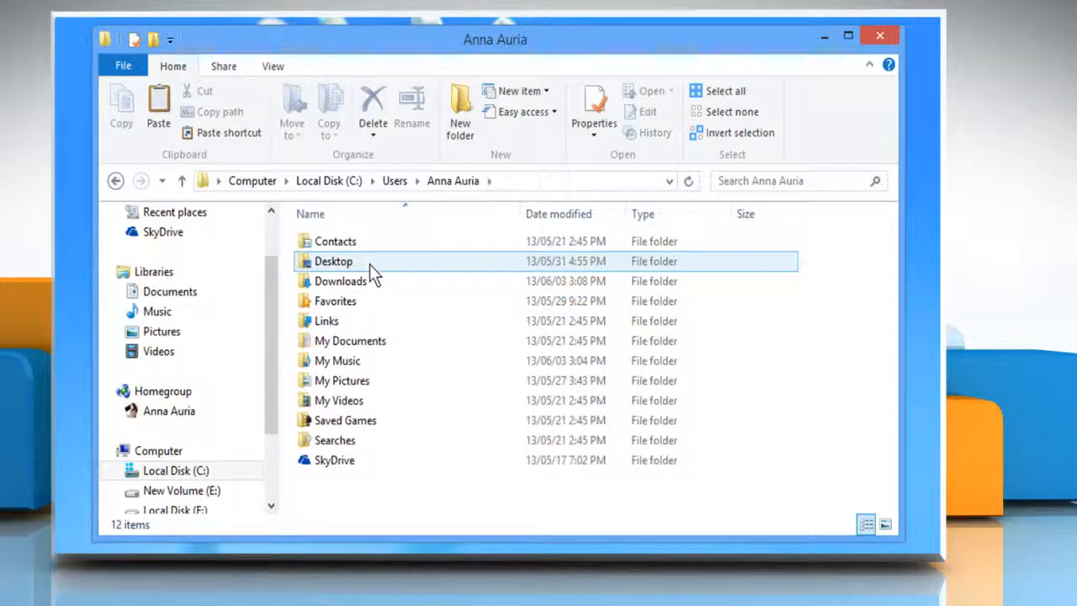
pyautogui.doubleClick(338, 360)
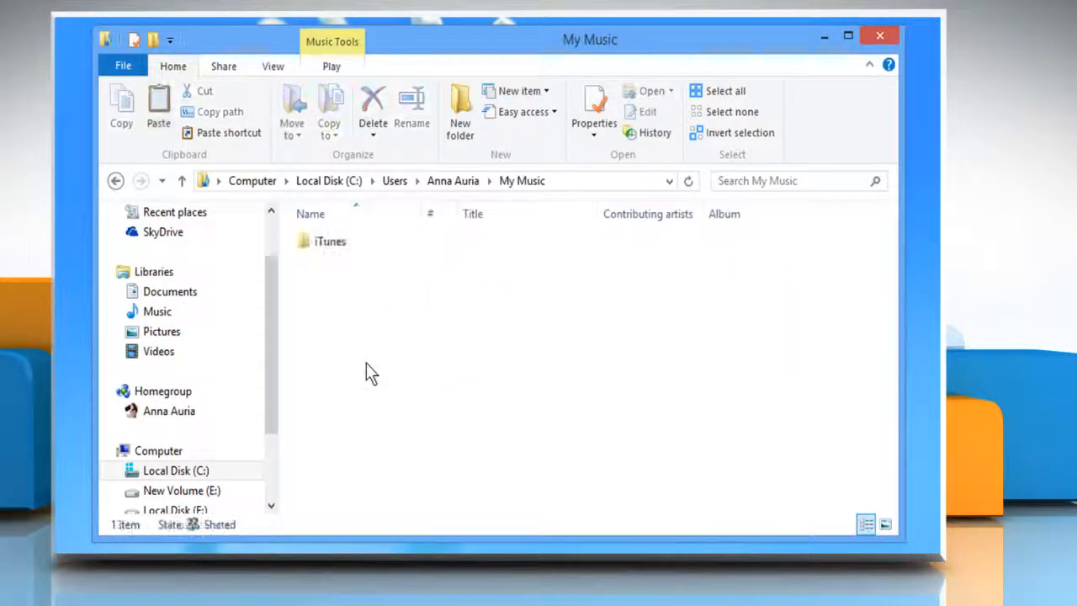
pyautogui.click(330, 242)
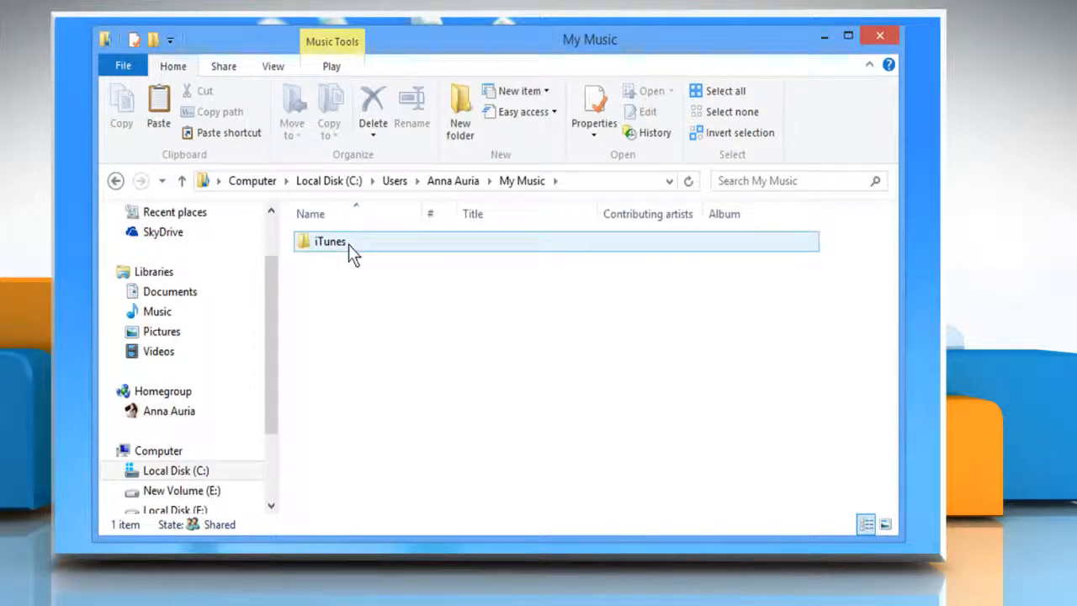
pyautogui.doubleClick(329, 242)
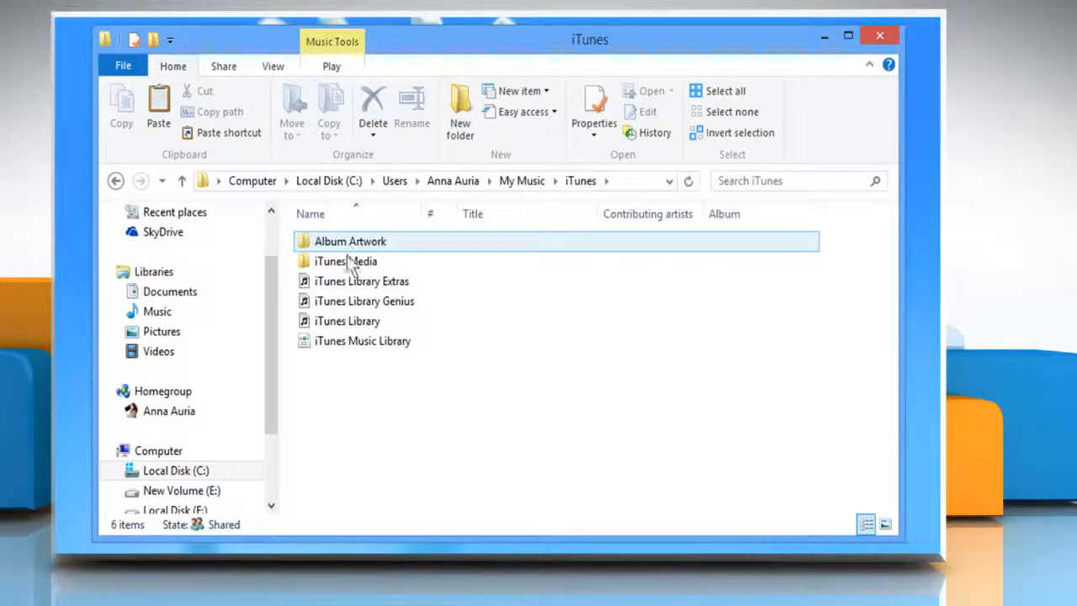
pyautogui.click(363, 340)
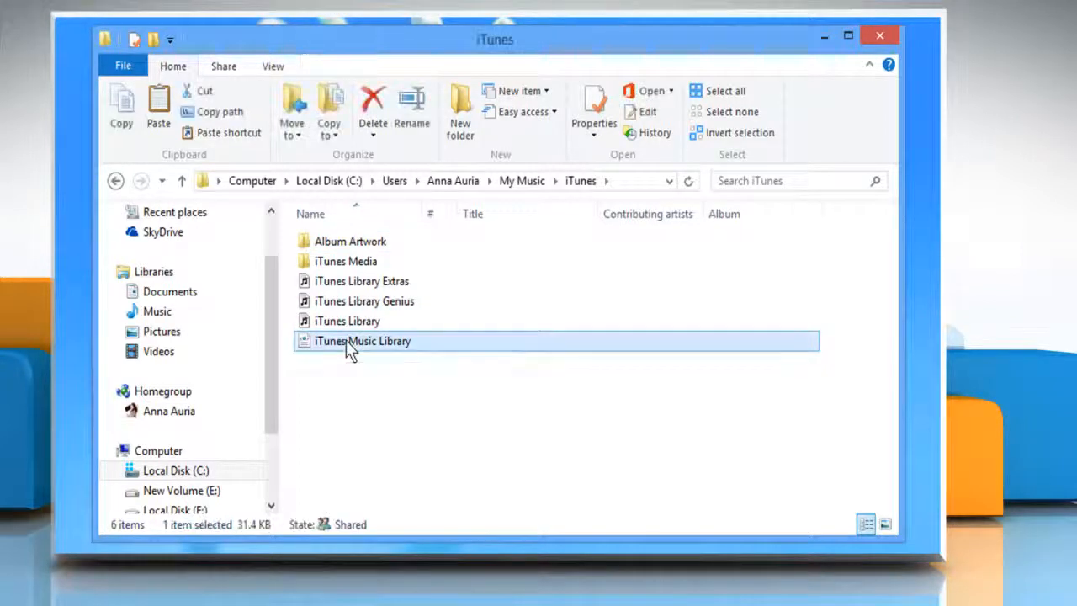
pyautogui.moveTo(362, 341); pyautogui.dragTo(101, 185)
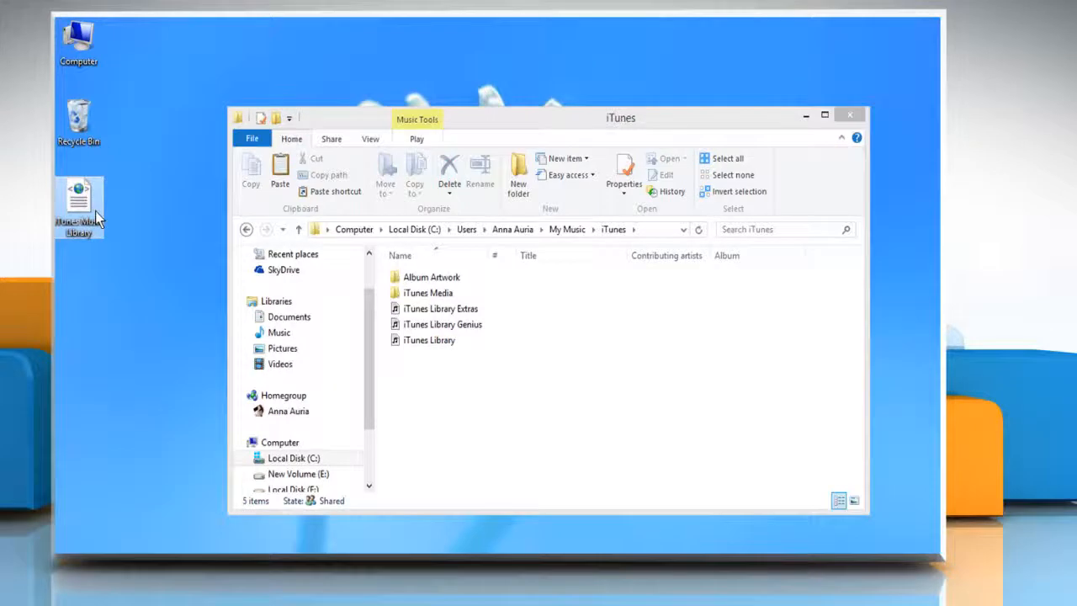
# Launch iTunes and start File > Library > Import Playlist
pyautogui.click(429, 340)
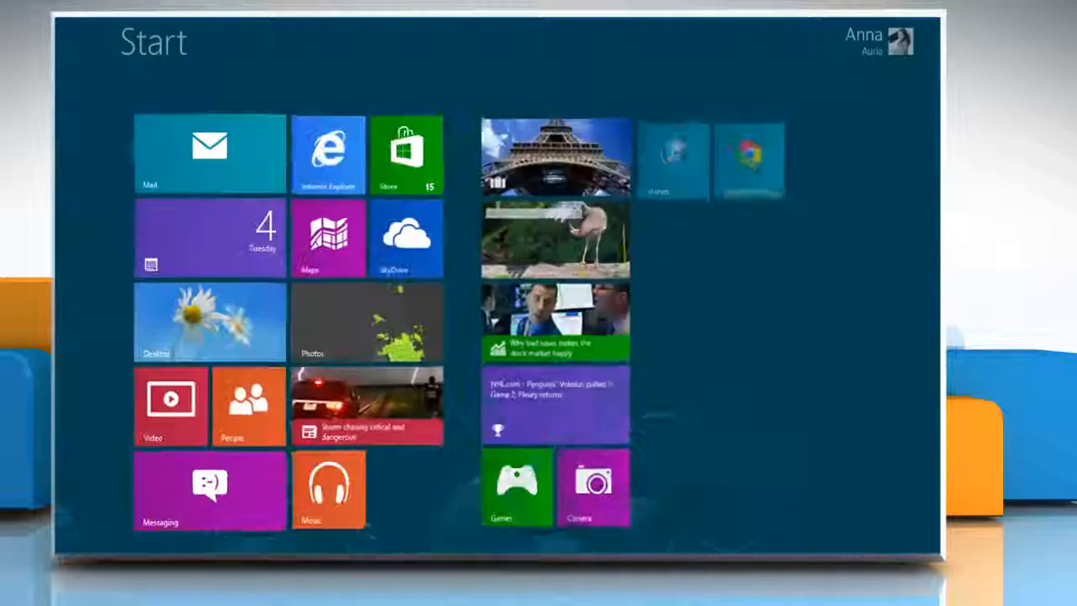
pyautogui.click(329, 488)
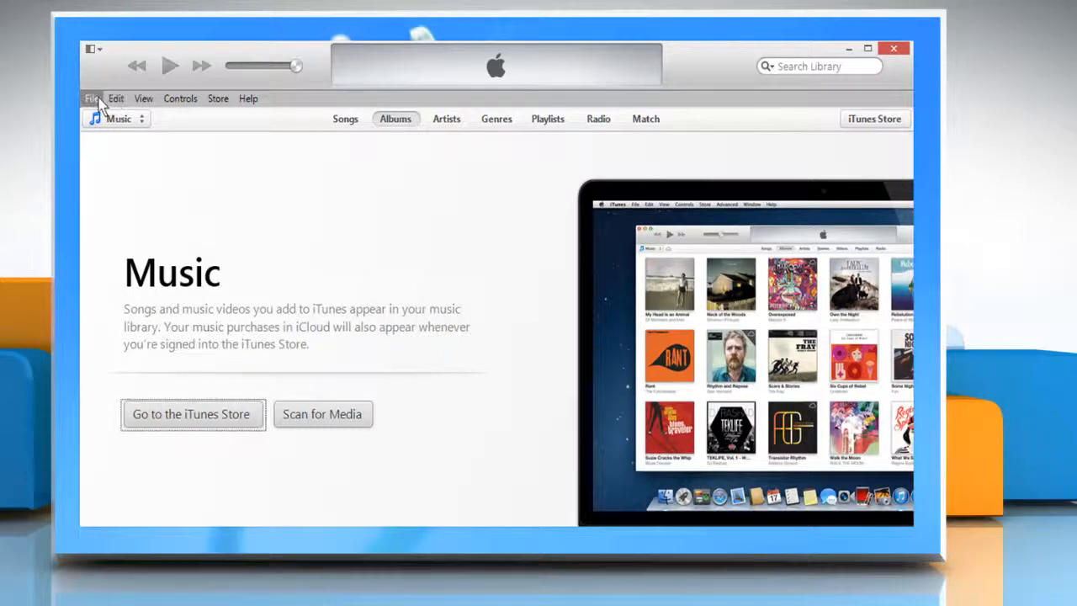
pyautogui.click(91, 98)
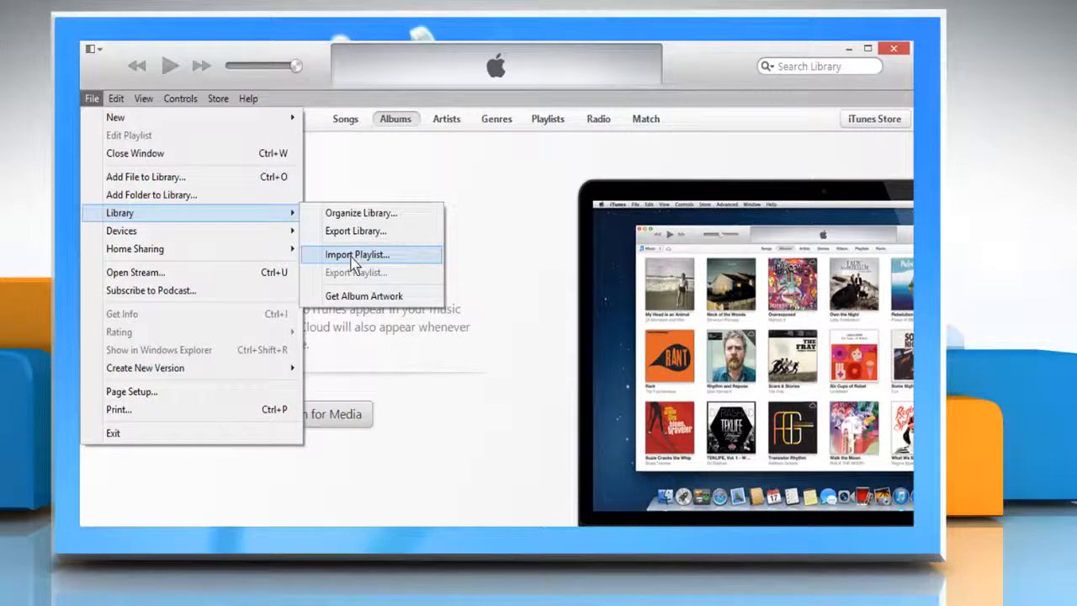
pyautogui.click(357, 254)
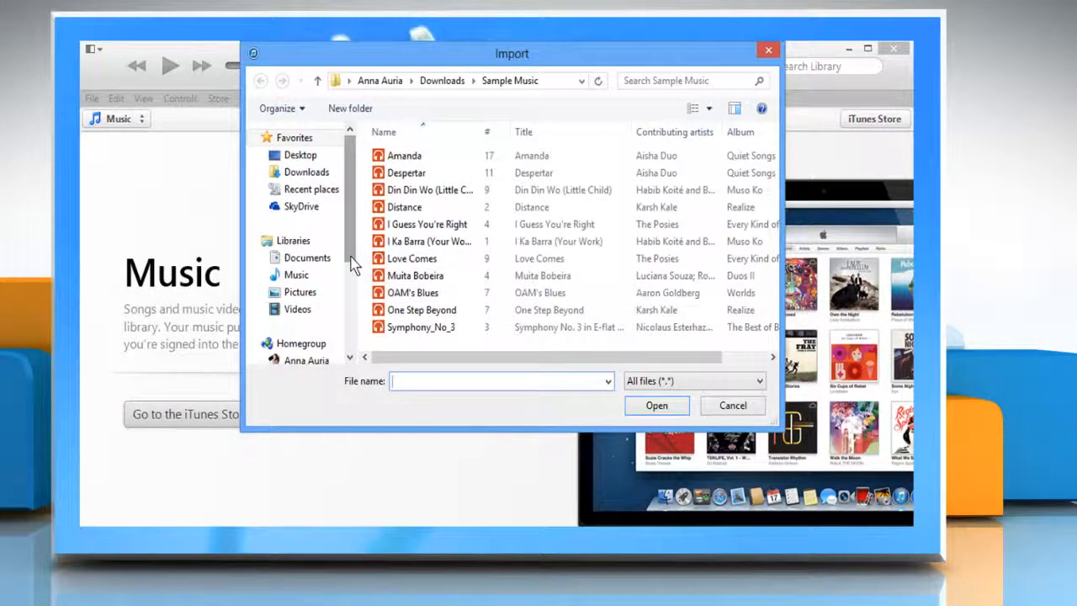
# Import the iTunes Music Library file from the Desktop favorite
pyautogui.click(300, 154)
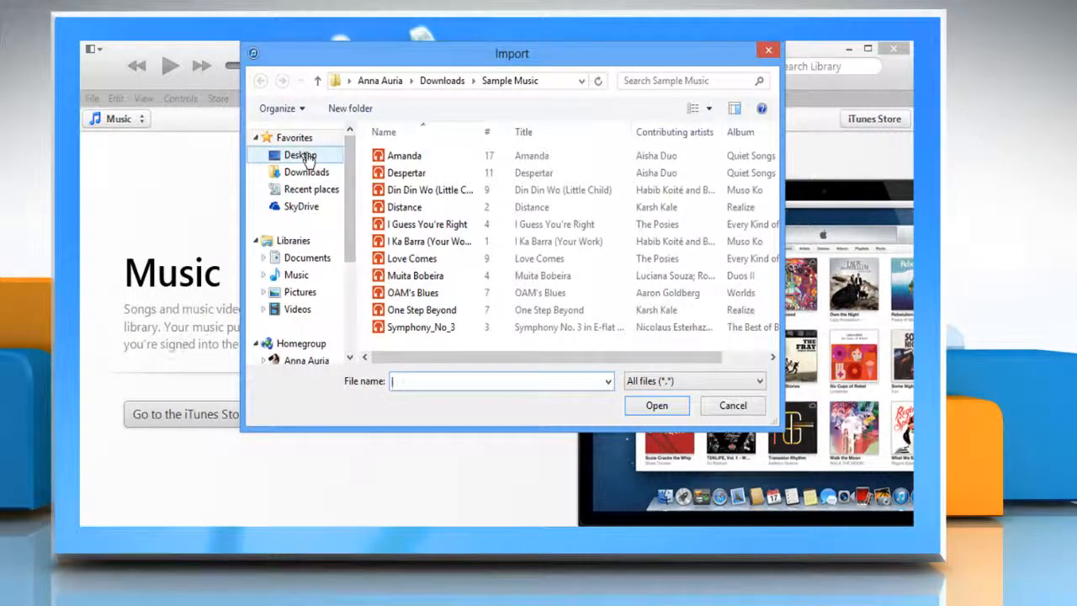
pyautogui.click(301, 155)
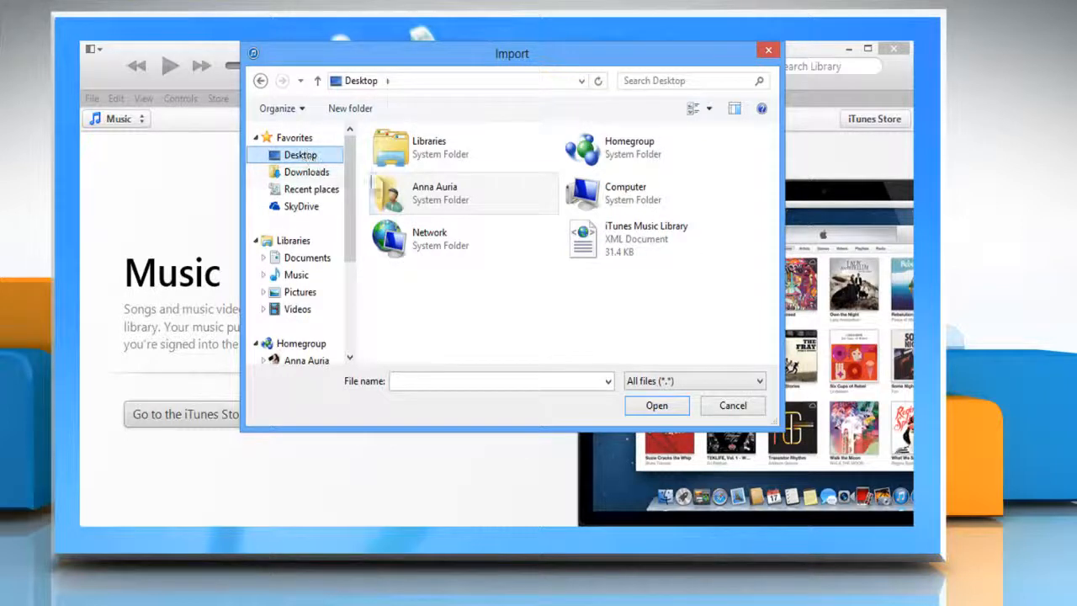
pyautogui.click(655, 238)
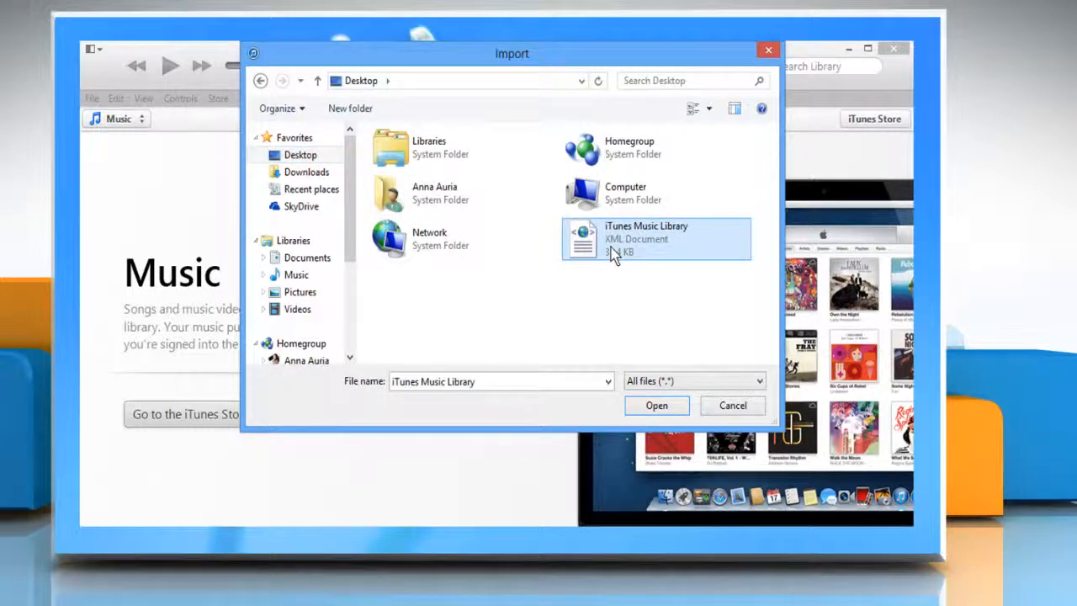
pyautogui.click(657, 405)
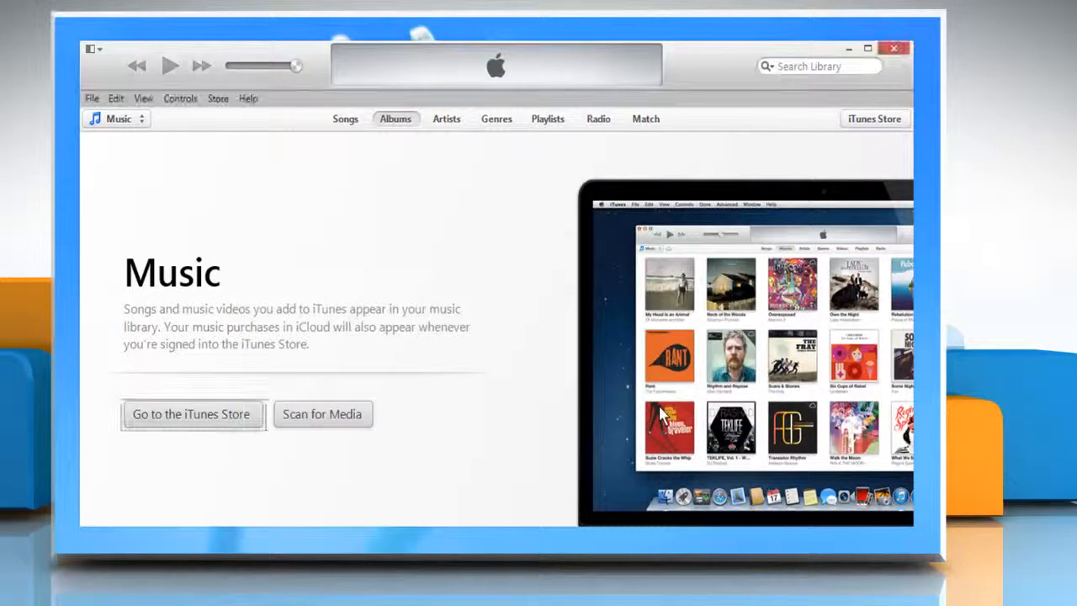